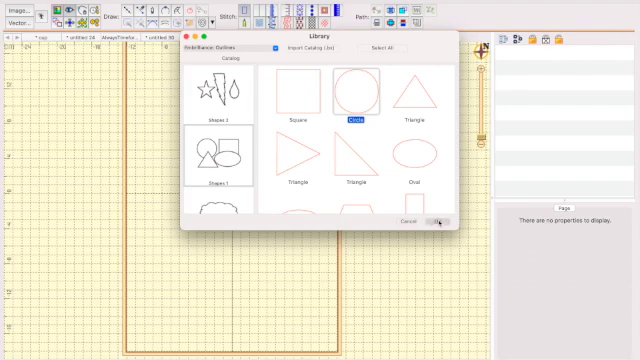
Insert a red filled circle from the Shape Library onto the design page
{"action": "left_click", "coordinate": [440, 220]}
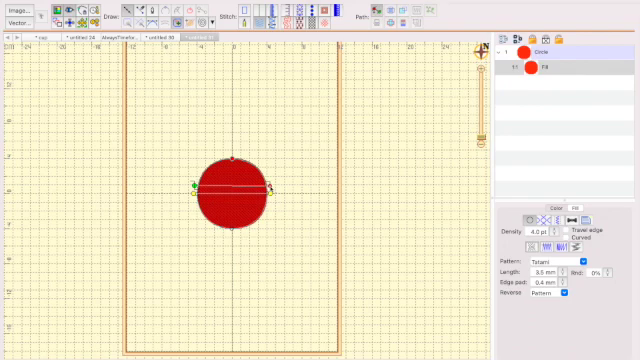
Select the circle and the crossing line to prepare the cut
{"action": "left_click", "coordinate": [232, 194]}
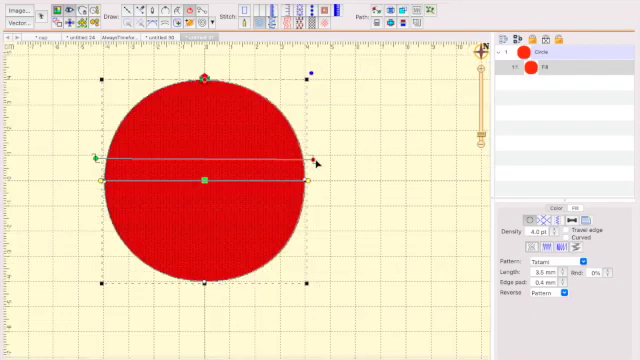
{"action": "mouse_move", "coordinate": [318, 162]}
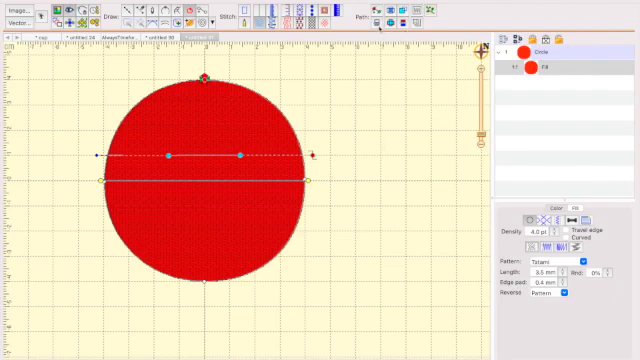
{"action": "mouse_move", "coordinate": [378, 22]}
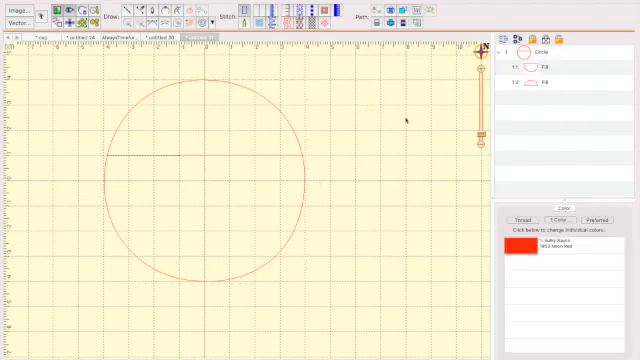
{"action": "left_click", "coordinate": [540, 68]}
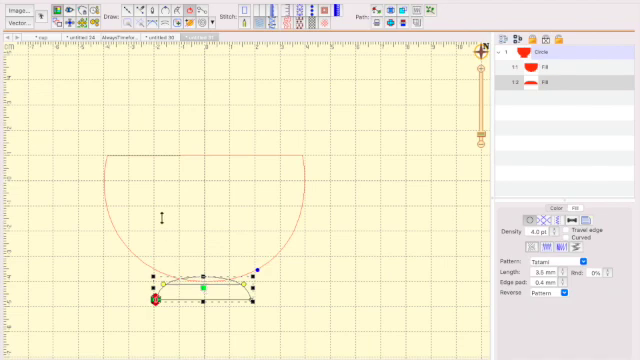
{"action": "mouse_move", "coordinate": [116, 84]}
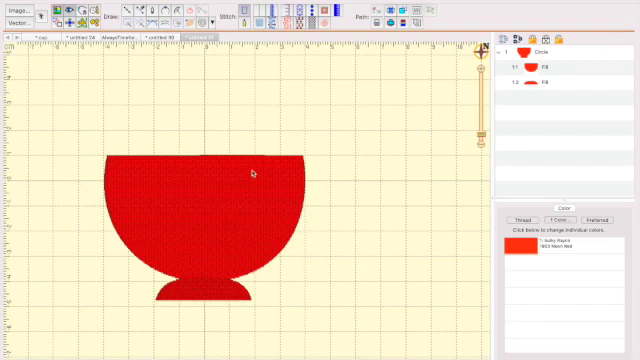
{"action": "mouse_move", "coordinate": [156, 208]}
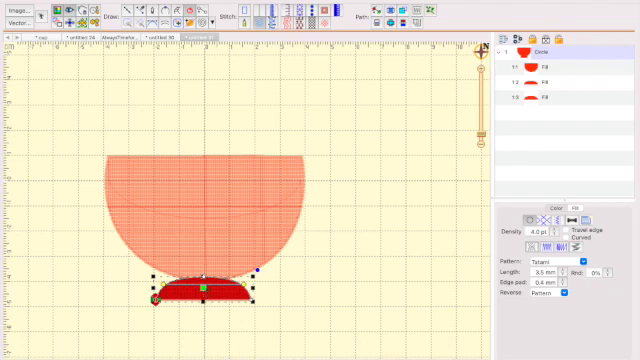
{"action": "mouse_move", "coordinate": [312, 258]}
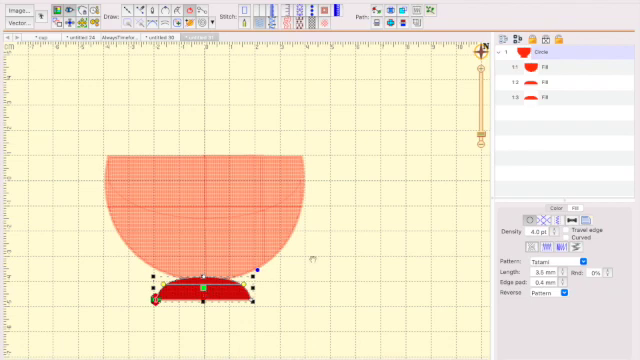
Draw a dome-shaped running-stitch handle outline to the right of the bowl
{"action": "left_click_drag", "start_coordinate": [200, 290], "coordinate": [376, 144]}
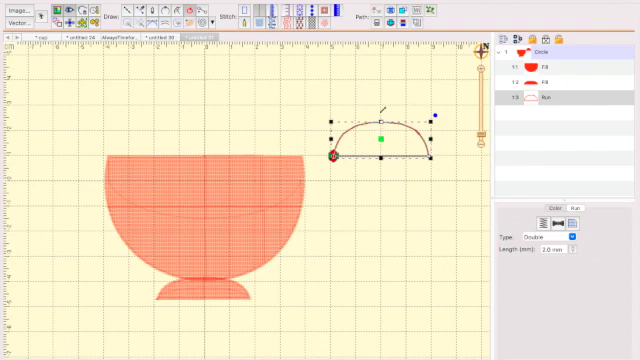
{"action": "mouse_move", "coordinate": [438, 190]}
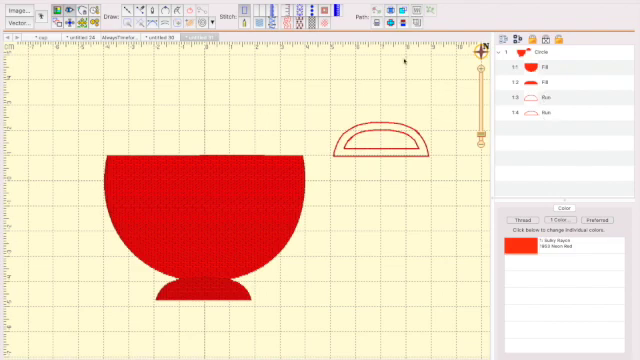
{"action": "mouse_move", "coordinate": [510, 104]}
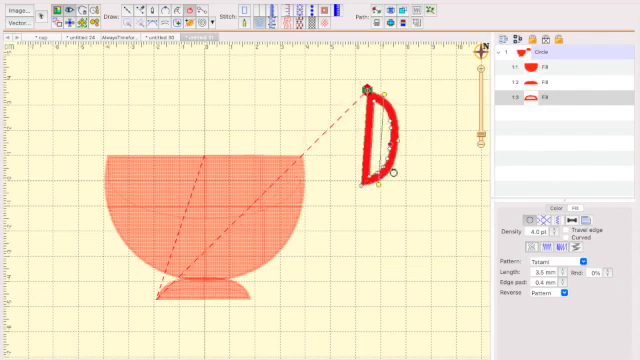
Move the D-shaped handle against the right edge of the bowl to complete the teacup
{"action": "left_click", "coordinate": [378, 130]}
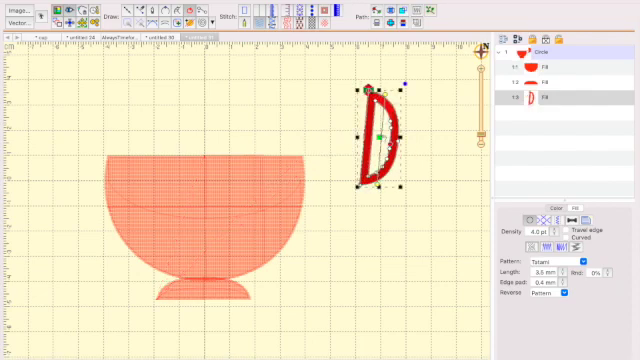
{"action": "left_click_drag", "start_coordinate": [382, 136], "coordinate": [316, 200]}
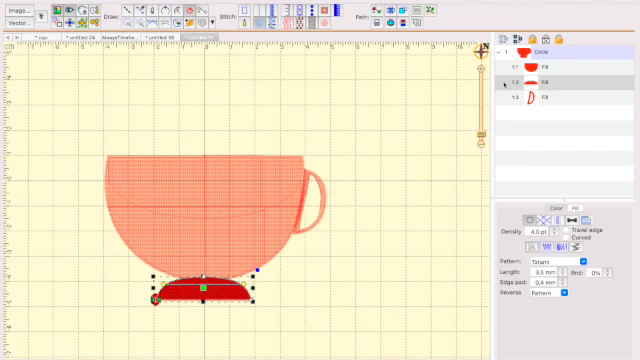
Deselect everything to show the whole teacup in solid red stitch preview
{"action": "right_click", "coordinate": [540, 80]}
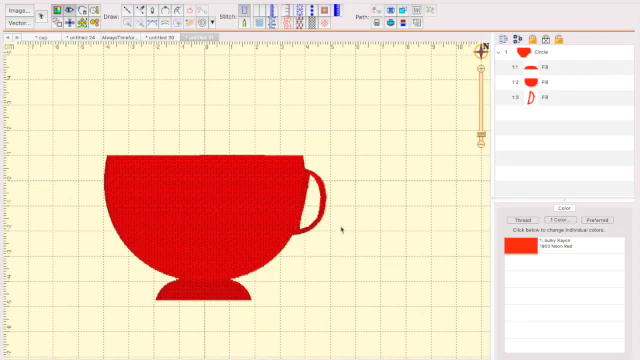
{"action": "mouse_move", "coordinate": [224, 296]}
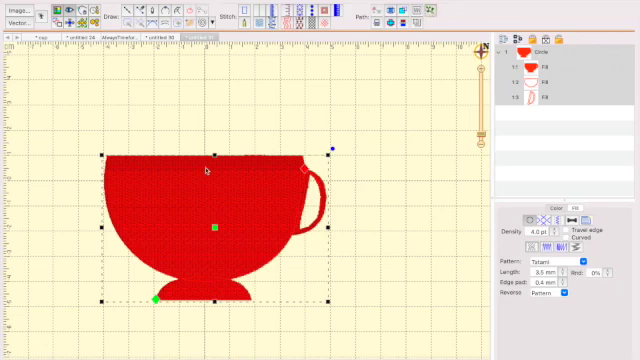
{"action": "mouse_move", "coordinate": [384, 208]}
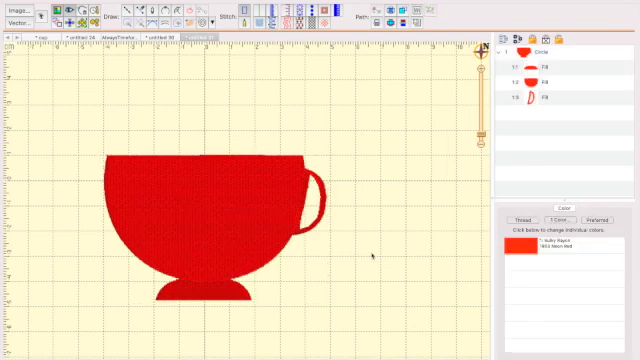
{"action": "left_click", "coordinate": [204, 290]}
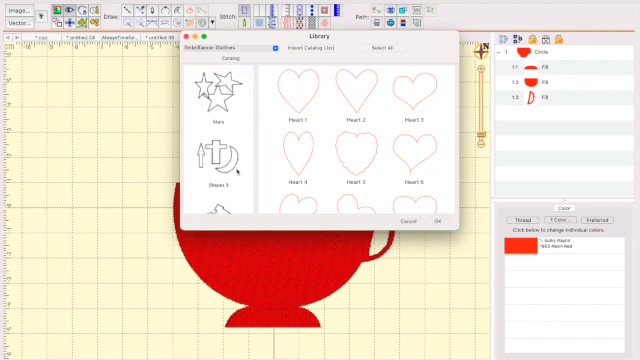
Add the snake-shaped steam wisp from the Shape Library above the teacup
{"action": "scroll", "scroll_direction": "down", "scroll_amount": 3}
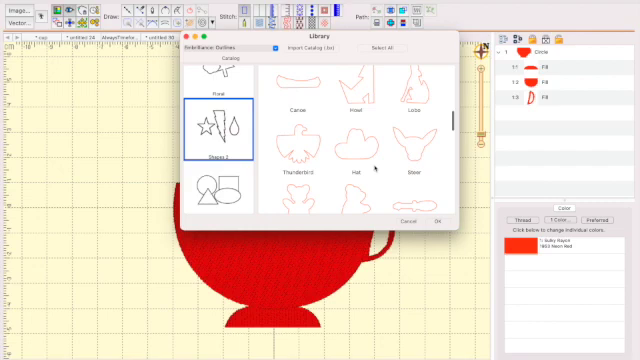
{"action": "scroll", "scroll_direction": "down", "scroll_amount": 3}
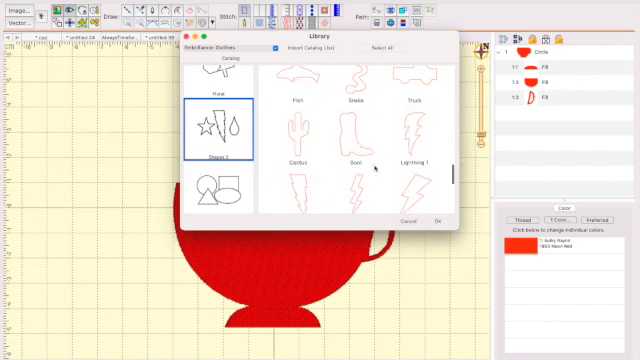
{"action": "left_click", "coordinate": [352, 102]}
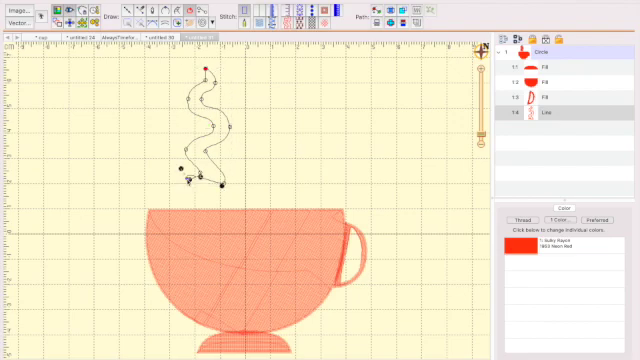
Convert the snake steam wisp outline into a solid filled band and select it
{"action": "left_click", "coordinate": [204, 120]}
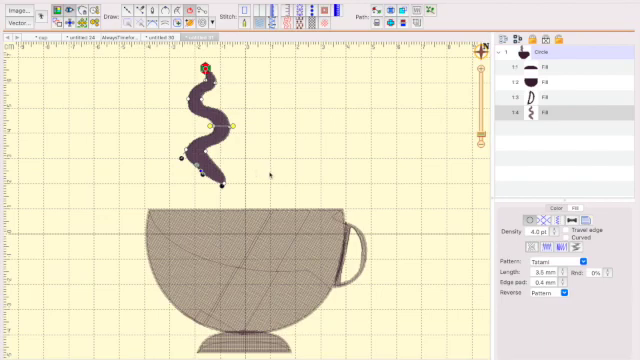
{"action": "left_click", "coordinate": [204, 120]}
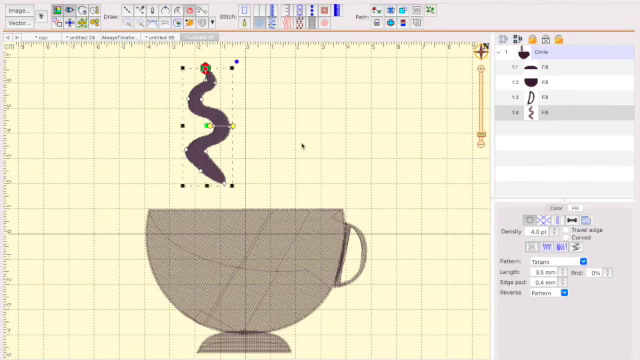